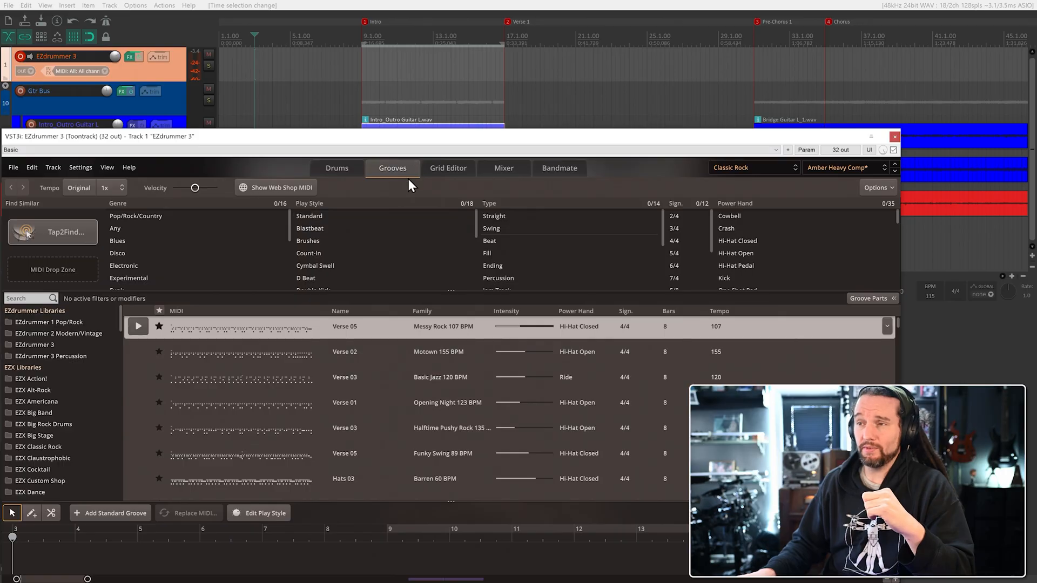
pyautogui.moveTo(549, 176)
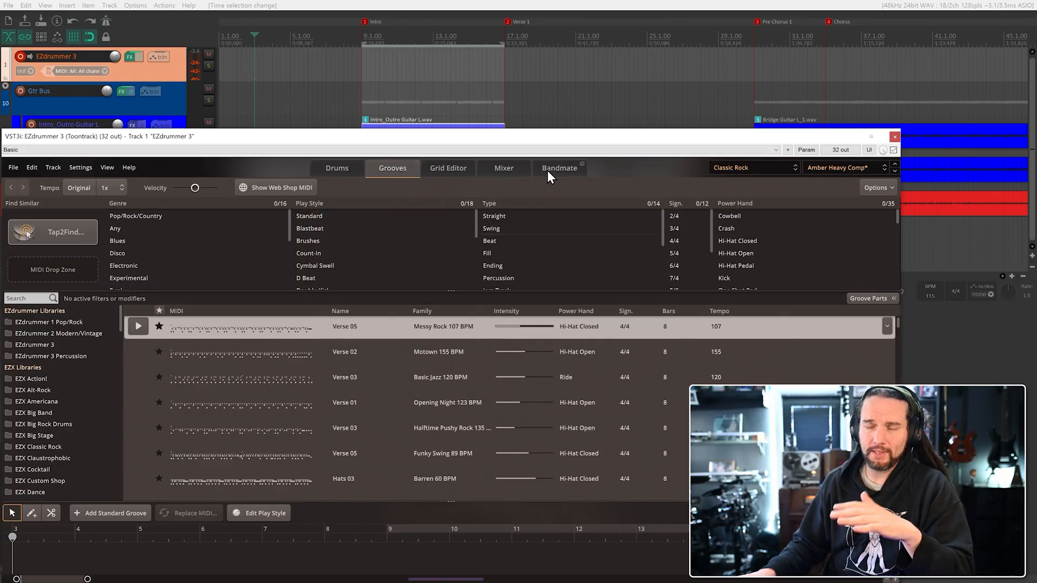
pyautogui.moveTo(559, 167)
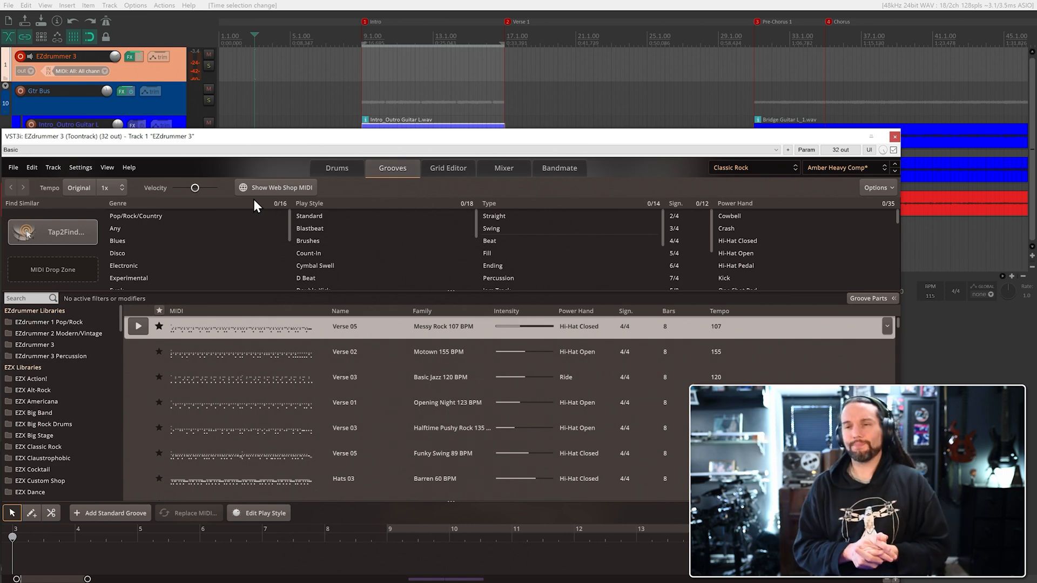
# Drag the EZdrummer 3 window down-right to uncover tracks 11–13
pyautogui.click(309, 228)
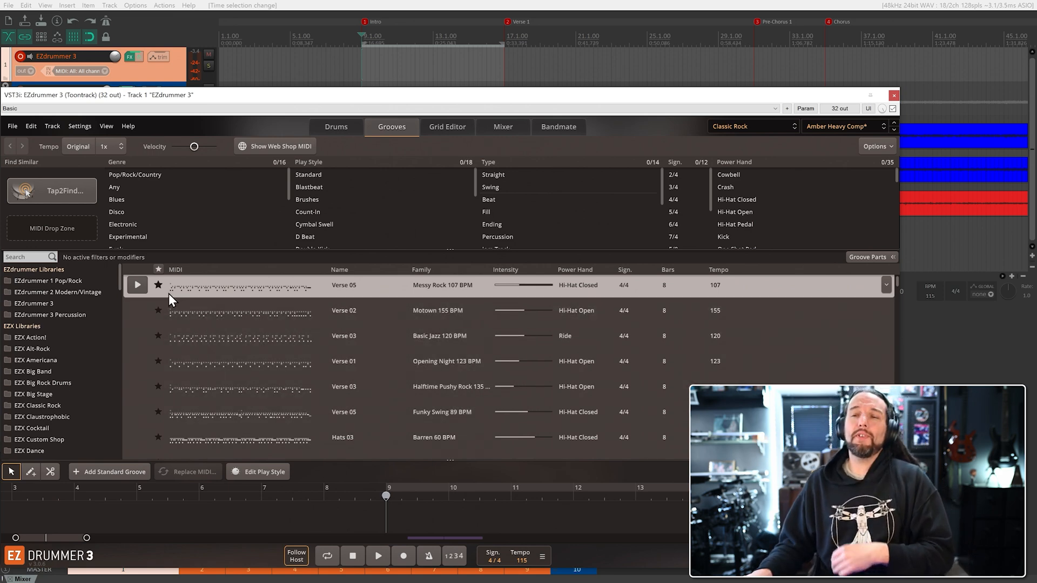
pyautogui.moveTo(281, 302)
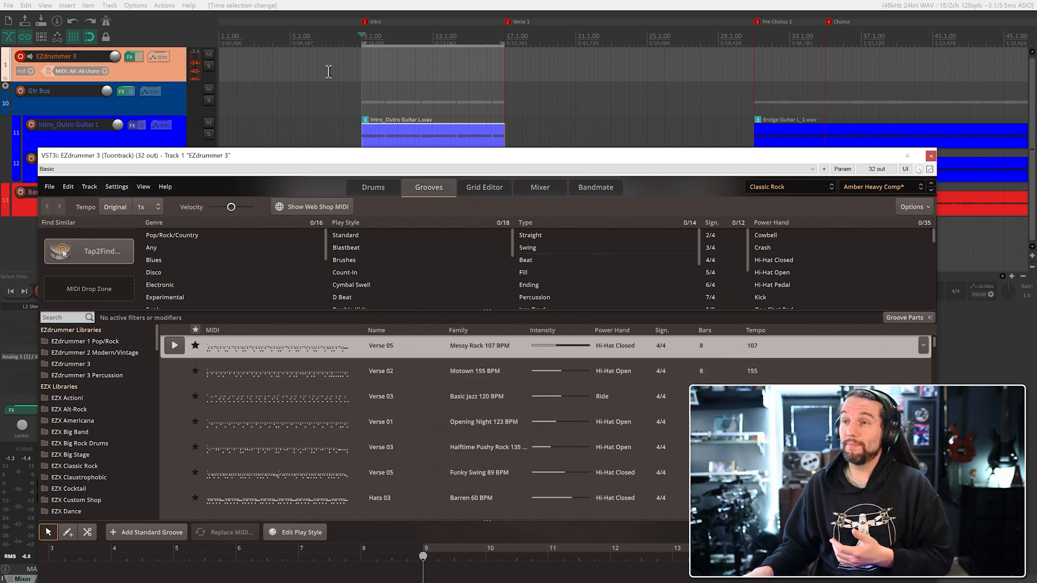
# Bring REAPER's arrange view in front of the EZdrummer 3 window
pyautogui.click(174, 345)
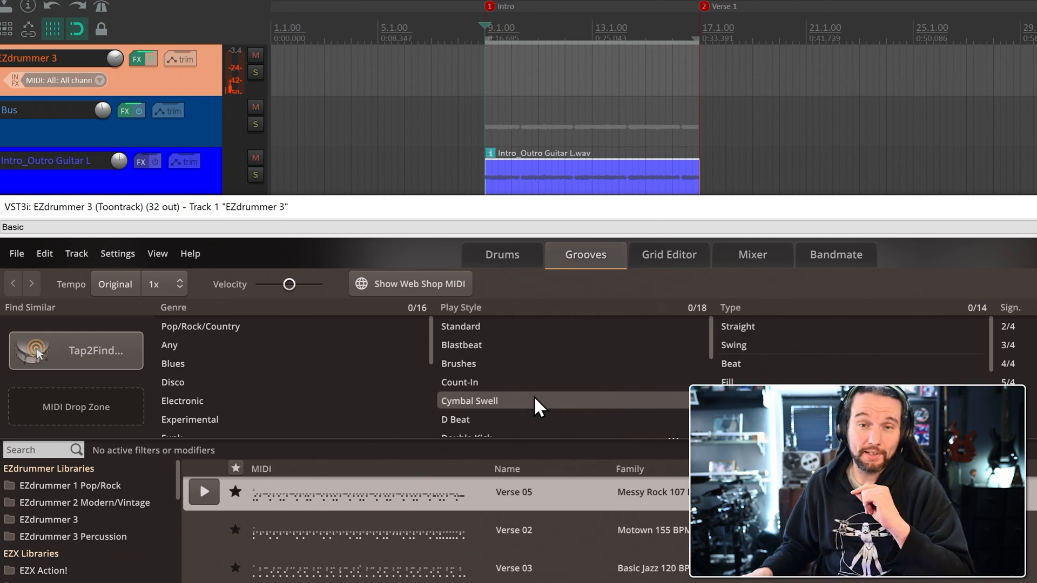
pyautogui.moveTo(522, 202)
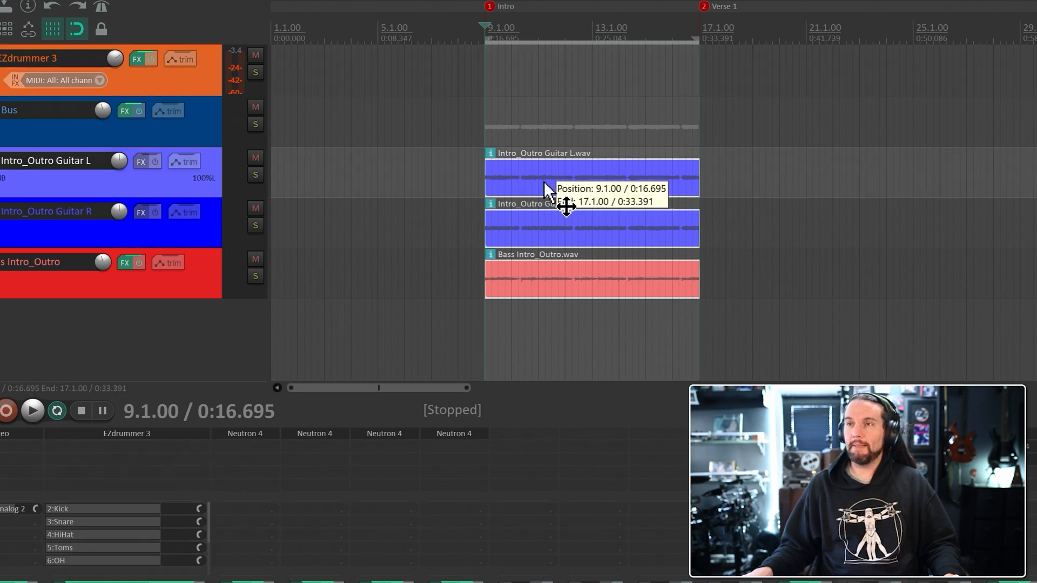
# Move the intro items to bar 5 as a demonstration, then undo back to bar 9
pyautogui.moveTo(565, 205); pyautogui.dragTo(458, 201)
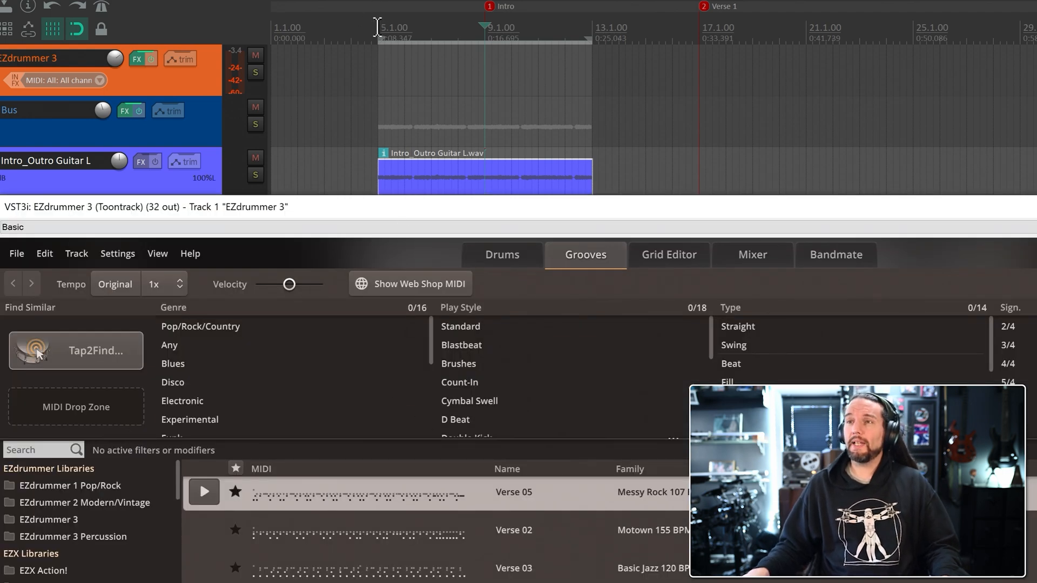
pyautogui.click(203, 491)
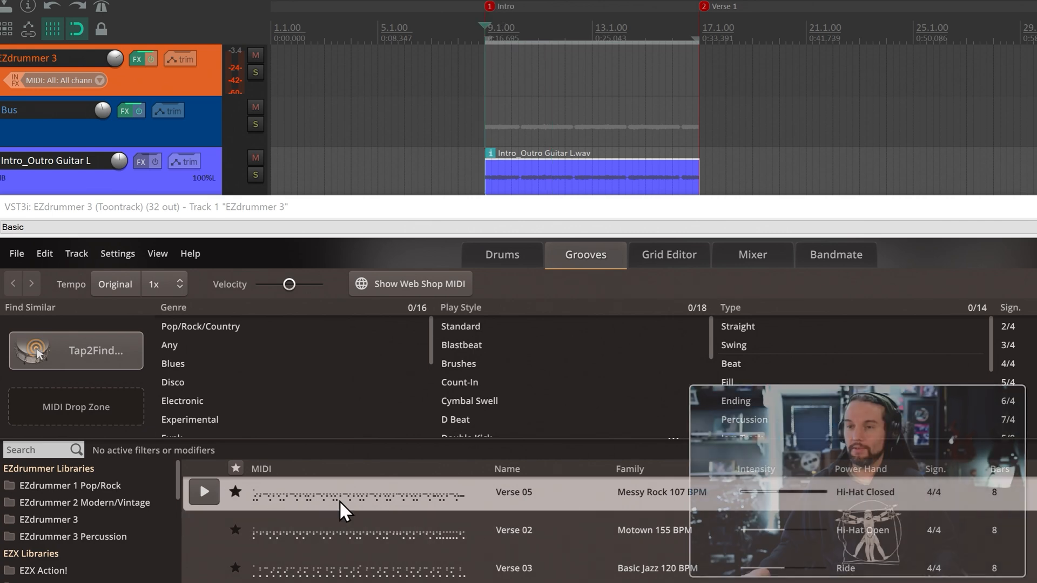
# Close the EZdrummer 3 FX window to expose the intro items at bars 9–17
pyautogui.click(204, 491)
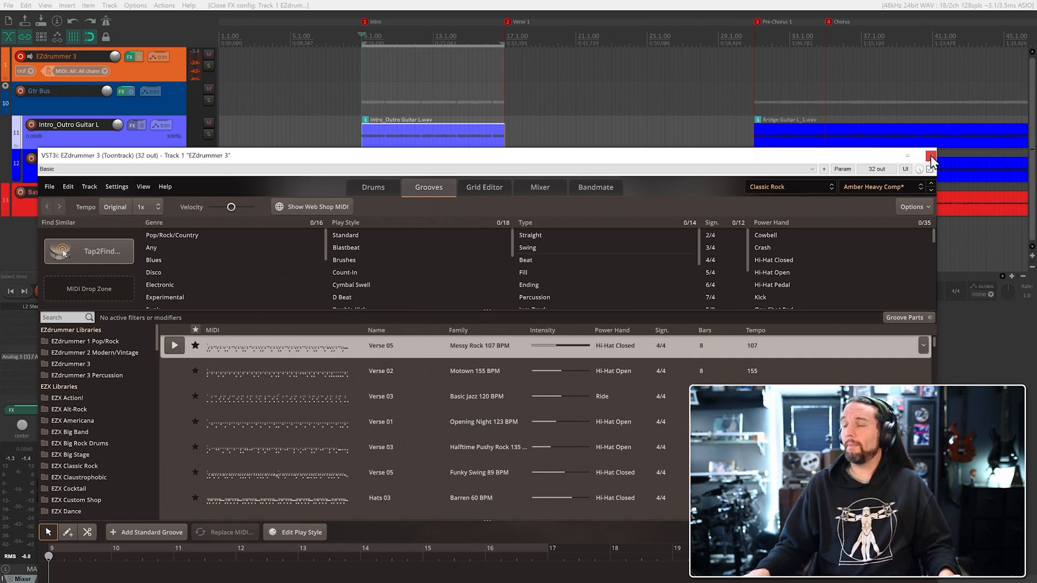
pyautogui.click(931, 156)
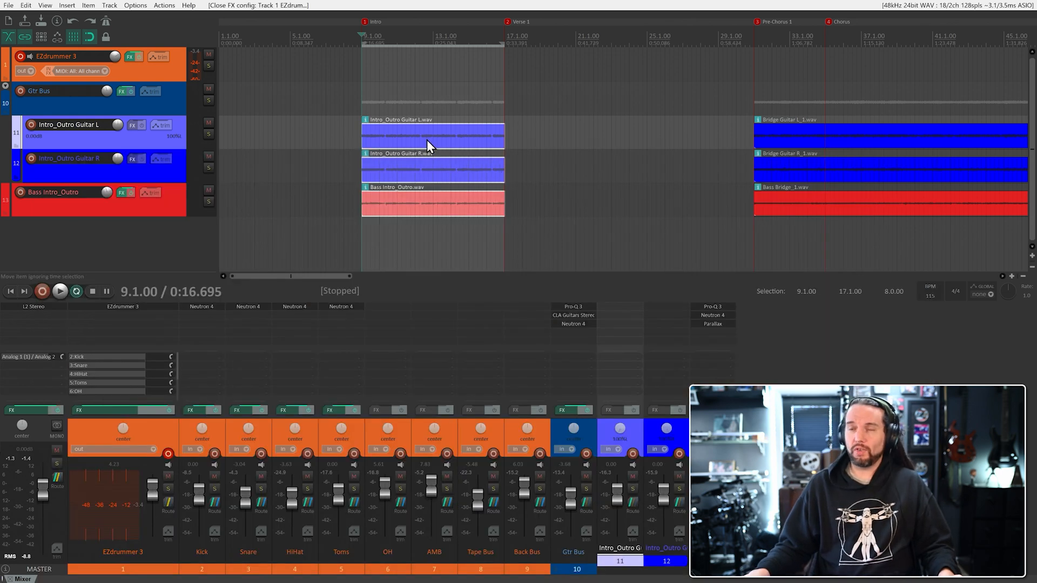
# Move the intro items earlier before bar 5 and set a loop range near the song start
pyautogui.moveTo(430, 145); pyautogui.dragTo(324, 146)
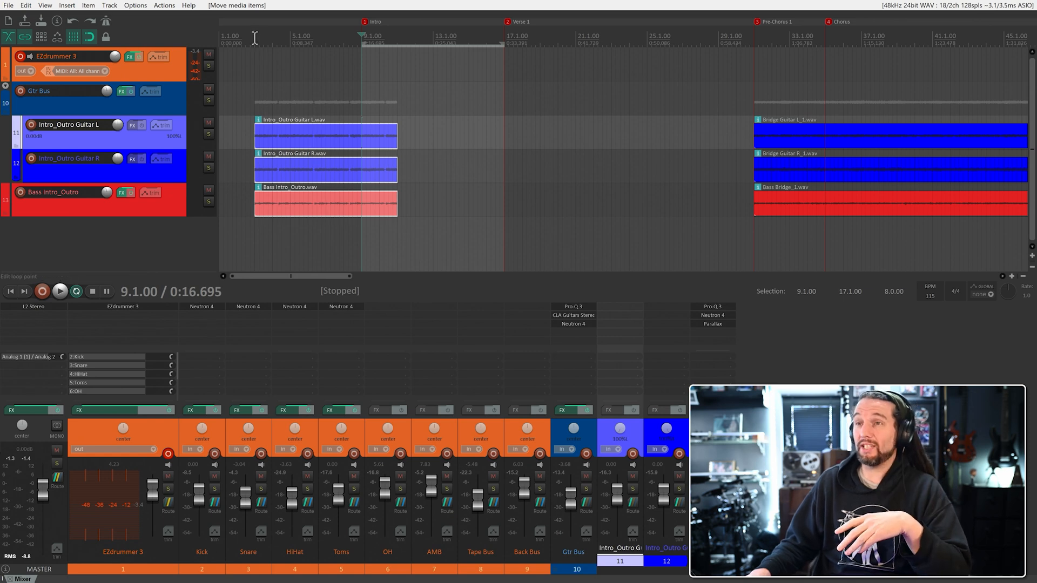
pyautogui.moveTo(254, 38); pyautogui.dragTo(394, 41)
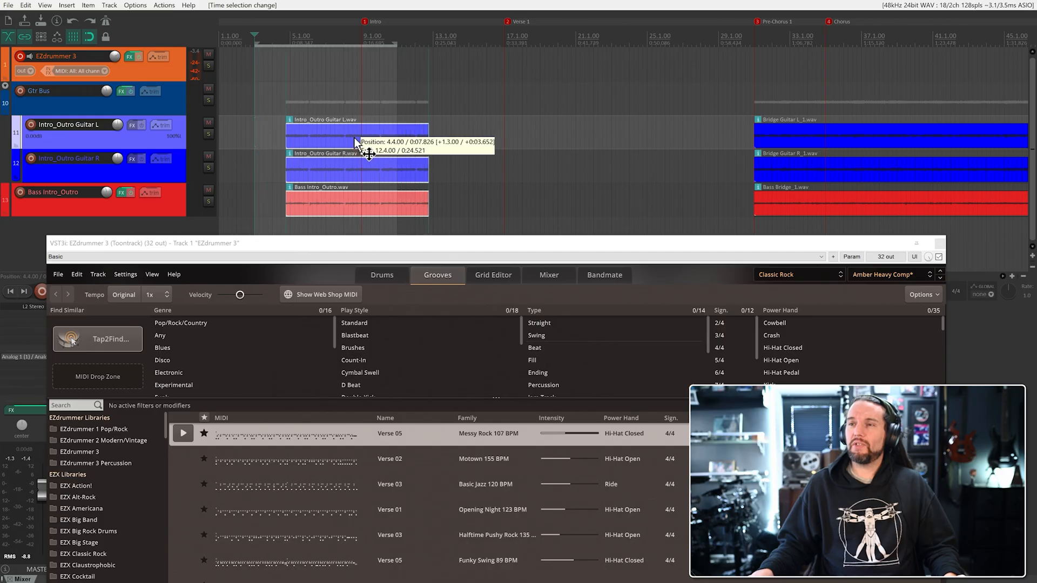
# Mark a time selection over the Intro from measure 9 to measure 17
pyautogui.moveTo(357, 133); pyautogui.dragTo(430, 132)
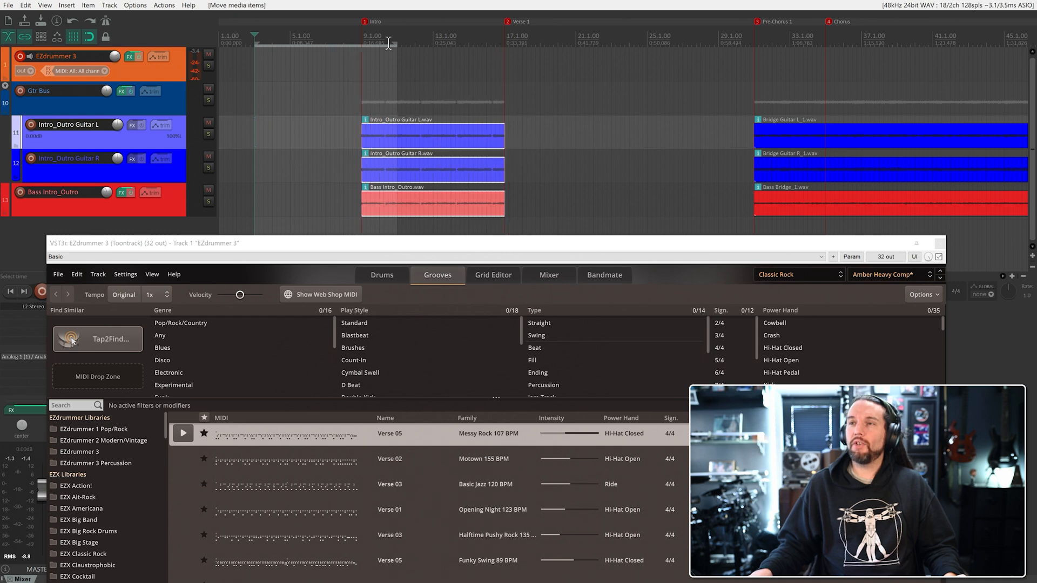
pyautogui.moveTo(390, 41); pyautogui.dragTo(503, 41)
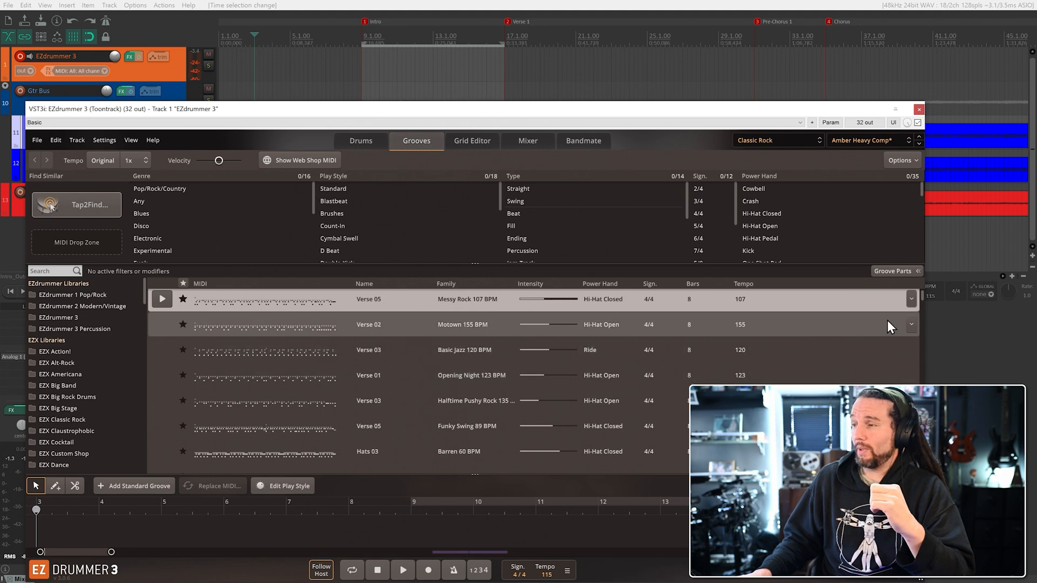
# Select the four-bar Grooves 05 groove at 80 BPM and start auditioning it
pyautogui.scroll(-3)
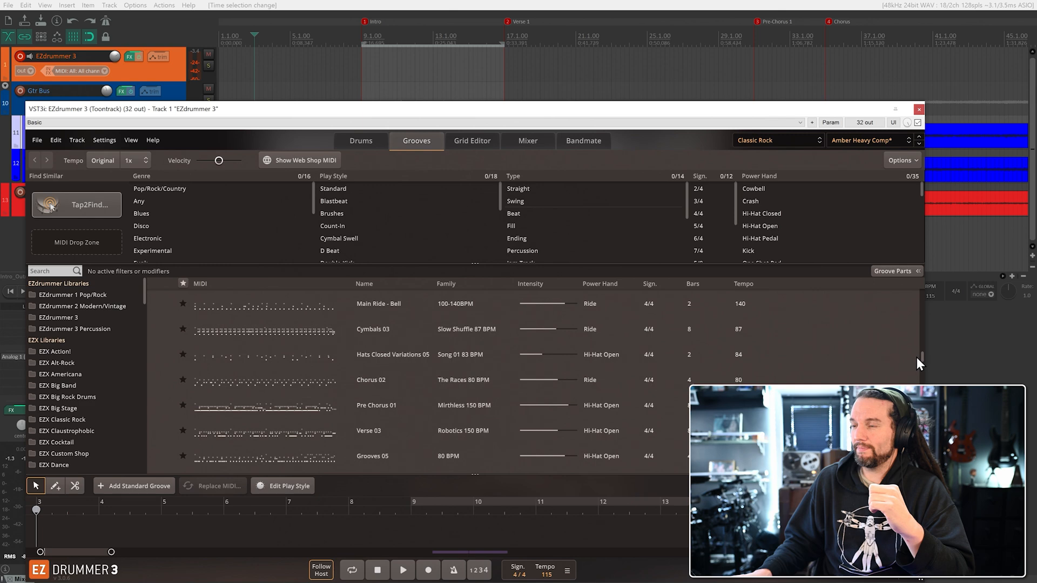
pyautogui.scroll(-3)
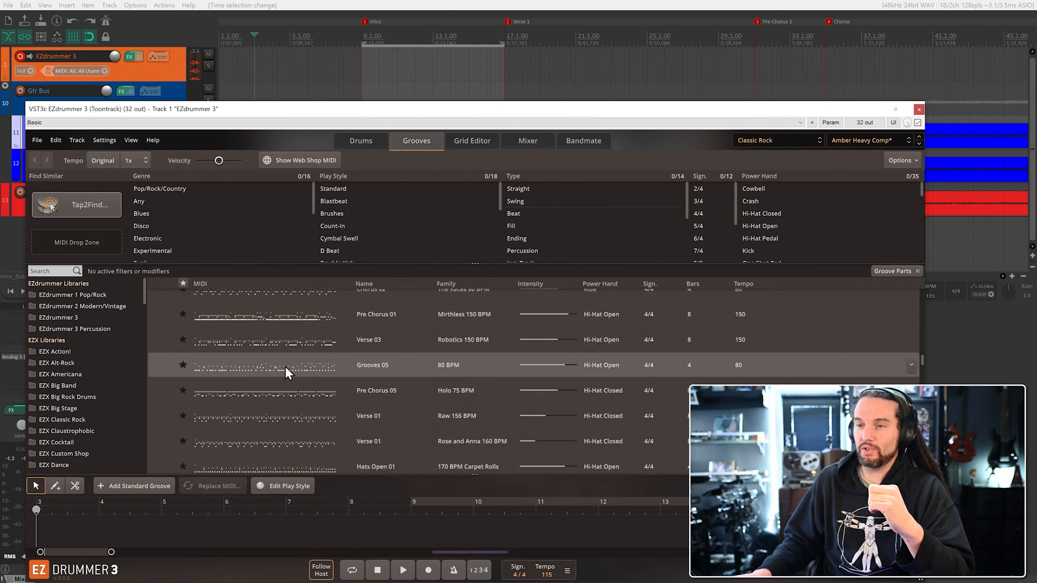
pyautogui.click(265, 365)
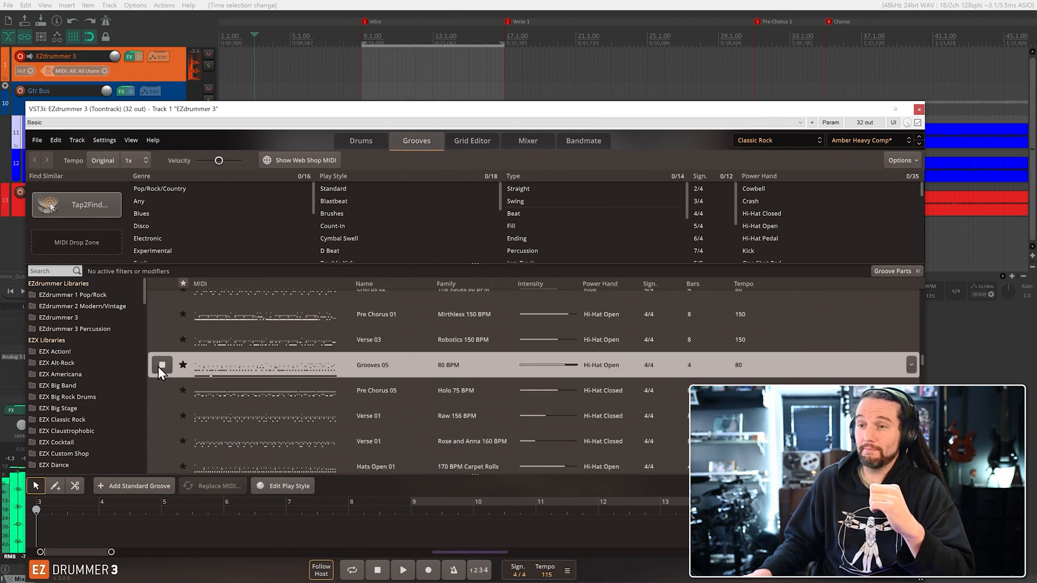
pyautogui.click(162, 364)
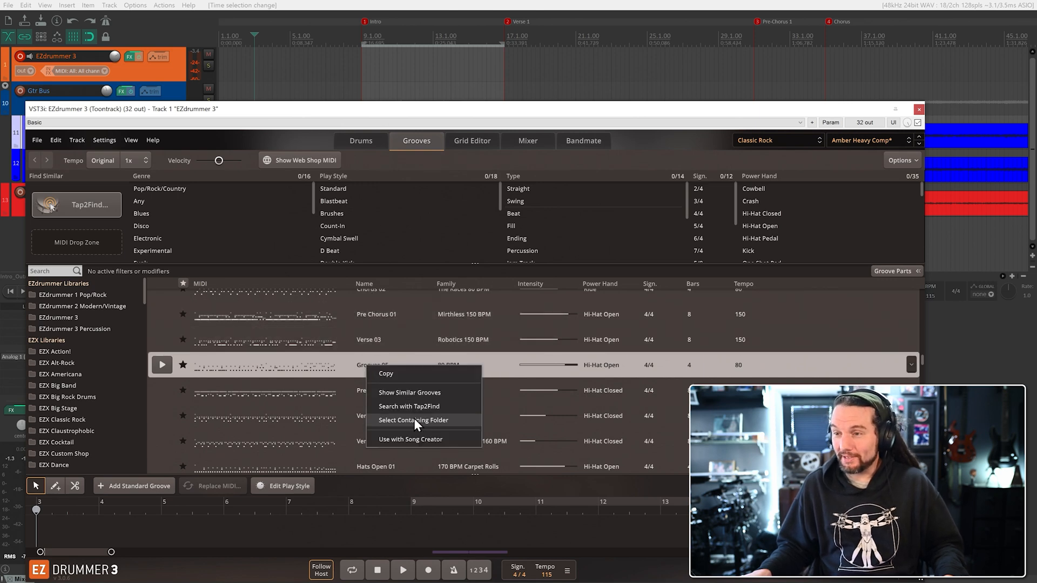
# Open Grooves 05's containing 80 BPM folder listing Grooves 01–07
pyautogui.click(413, 420)
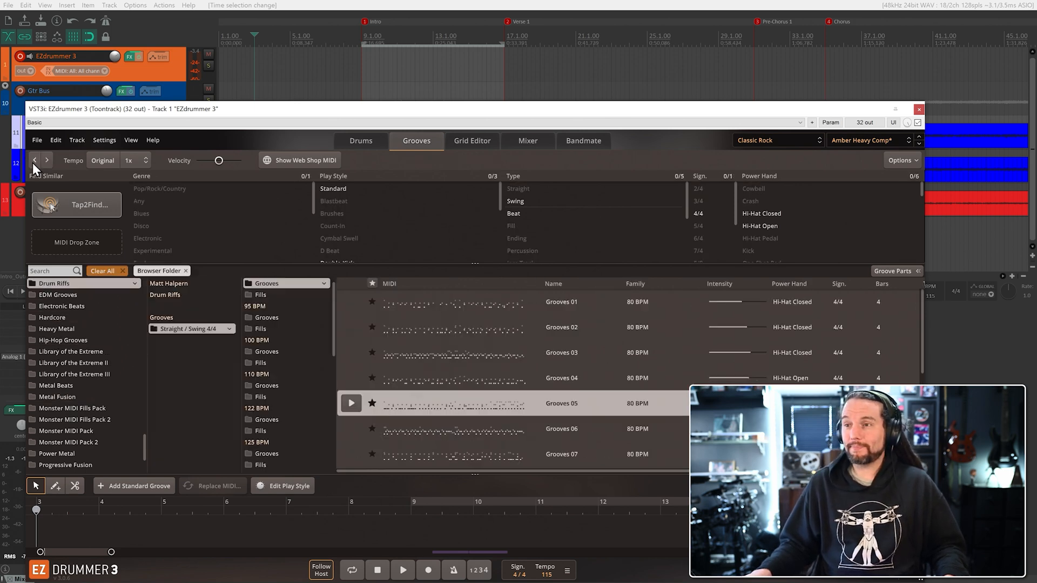
pyautogui.click(351, 403)
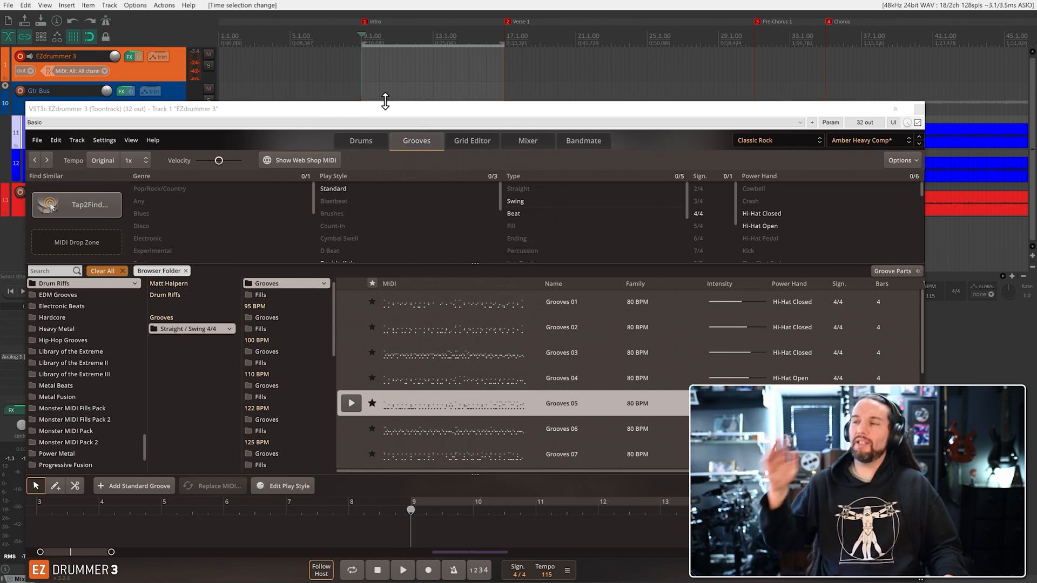
pyautogui.moveTo(395, 177)
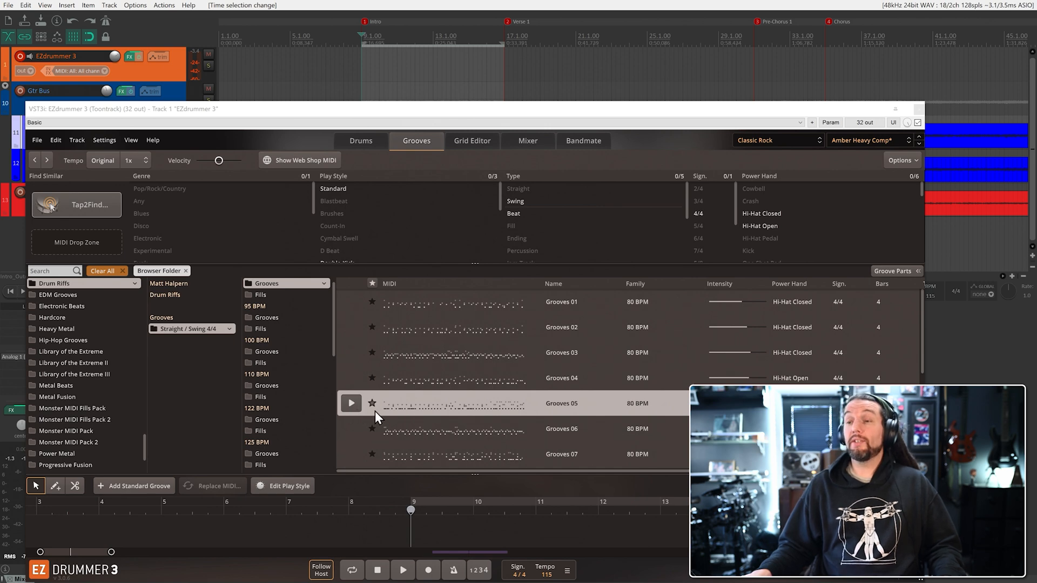
pyautogui.click(351, 403)
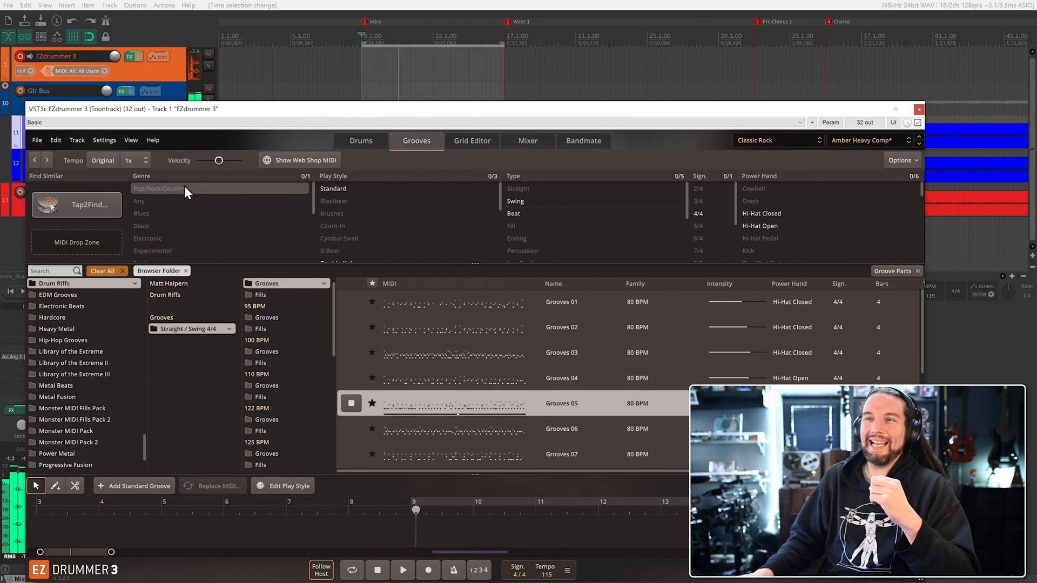
pyautogui.moveTo(137, 160)
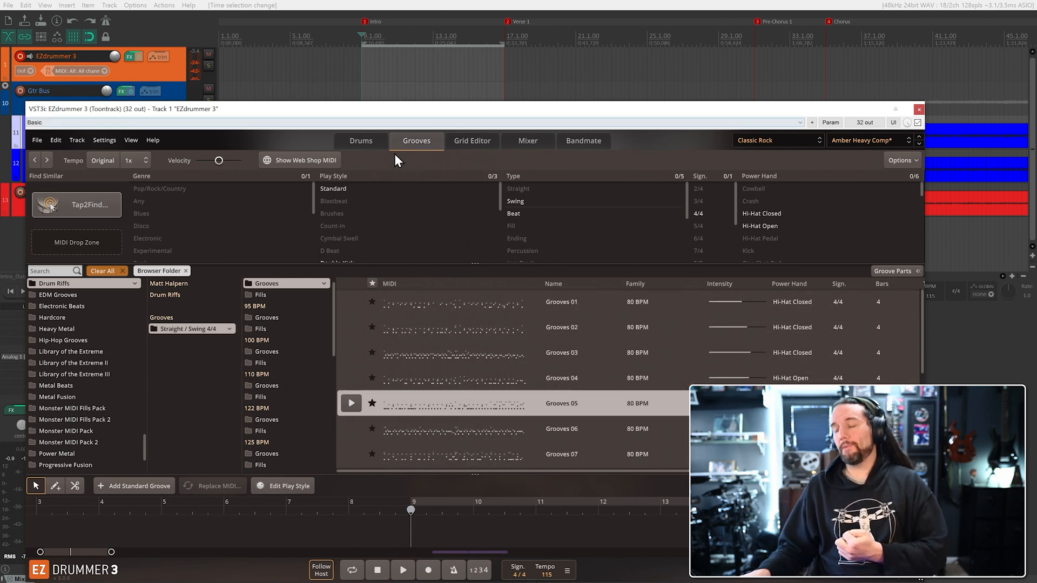
pyautogui.moveTo(421, 177)
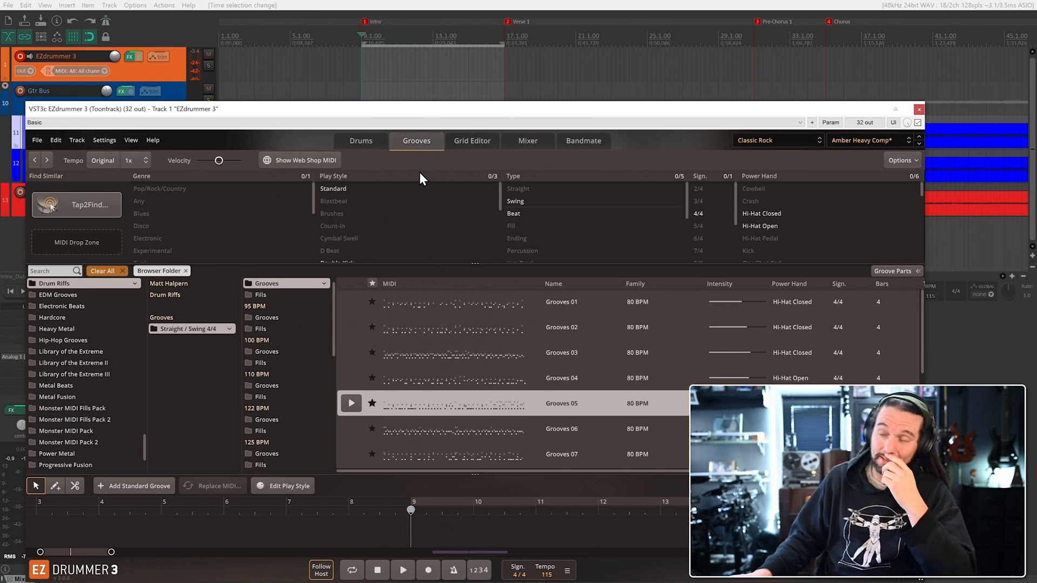
pyautogui.moveTo(495, 279)
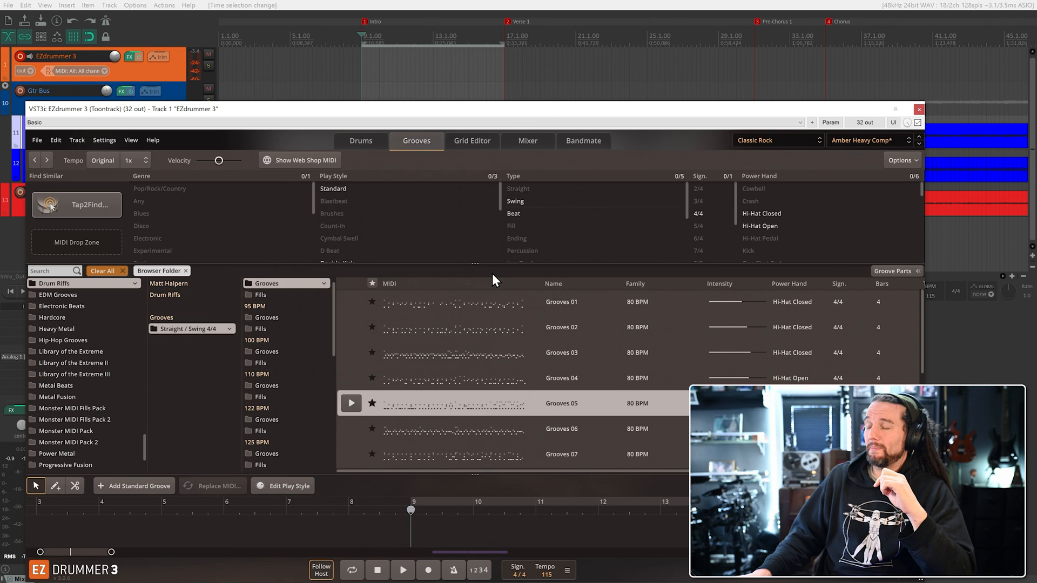